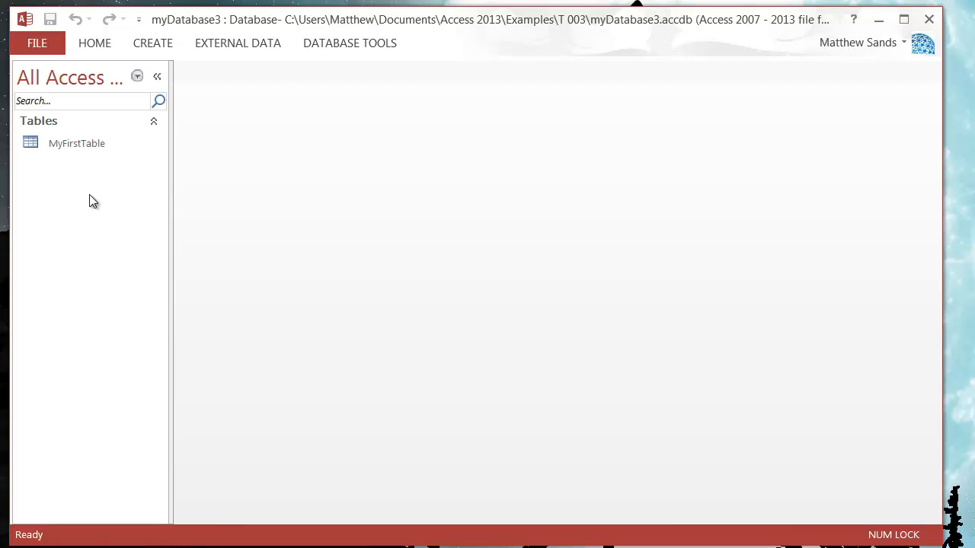
pyautogui.moveTo(76, 143)
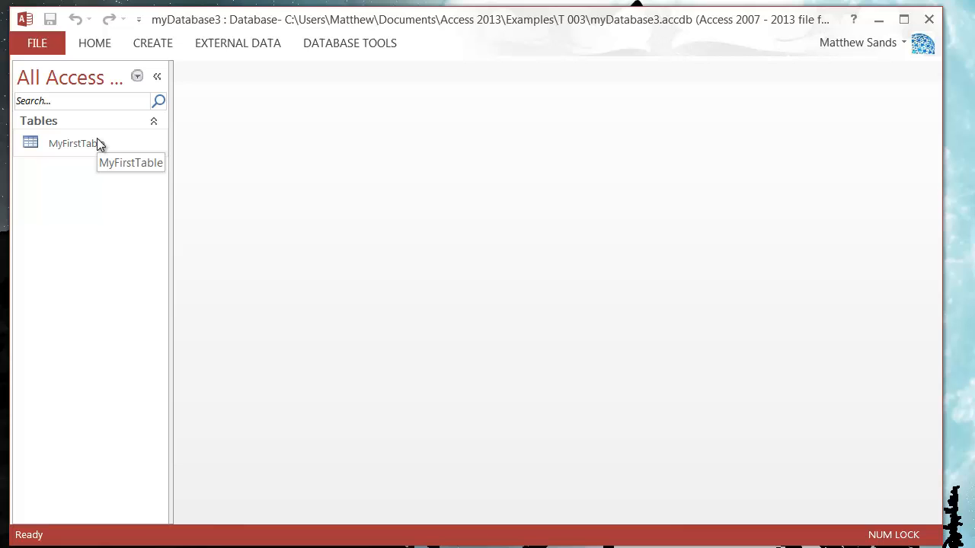
pyautogui.doubleClick(73, 143)
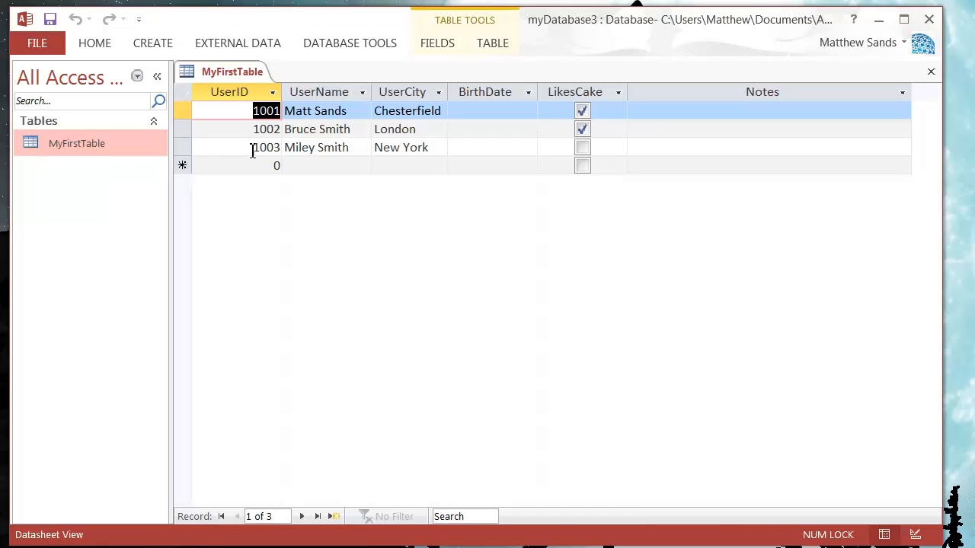
pyautogui.click(395, 128)
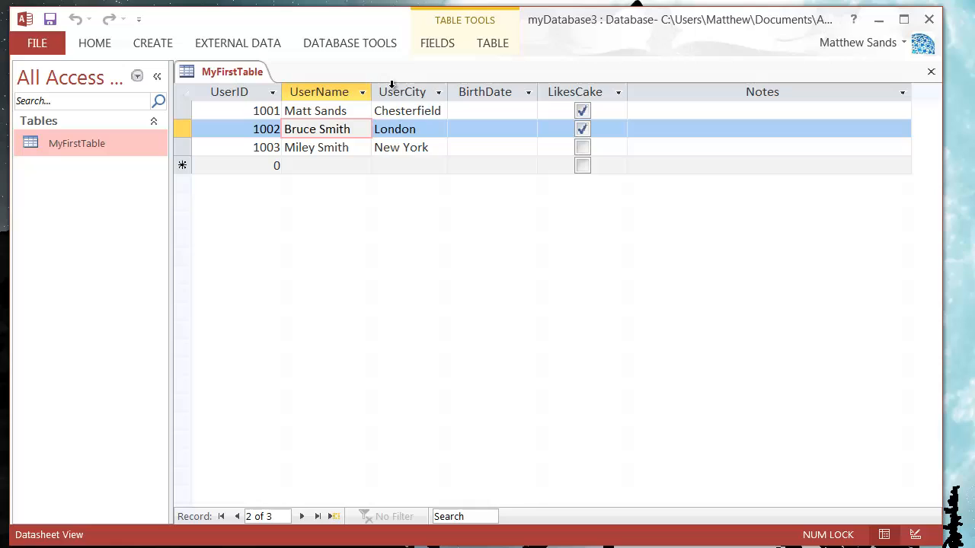
pyautogui.click(402, 91)
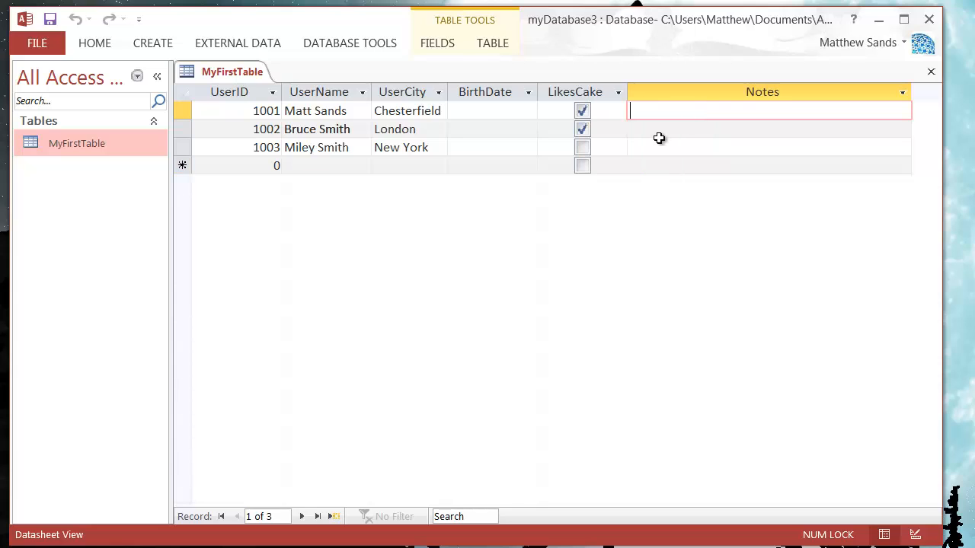
pyautogui.click(320, 91)
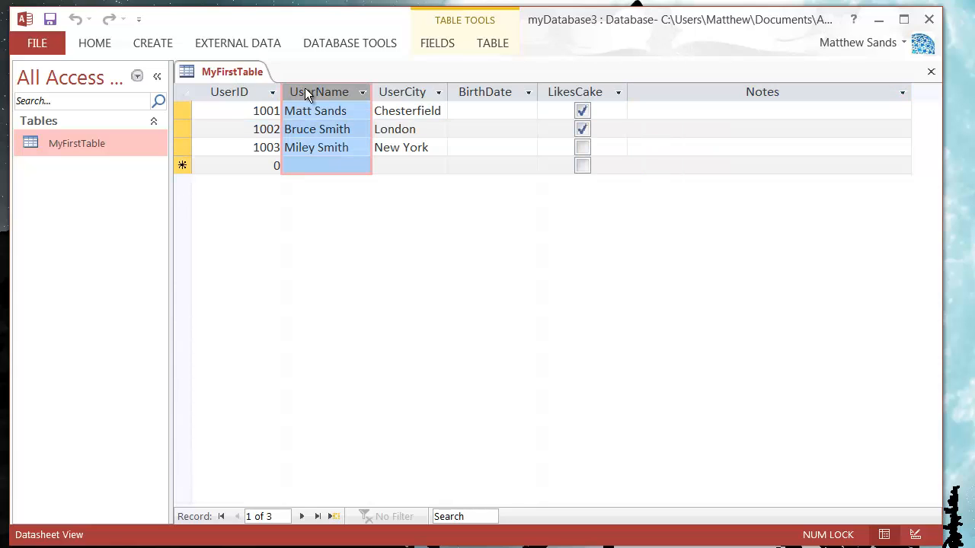
pyautogui.click(313, 109)
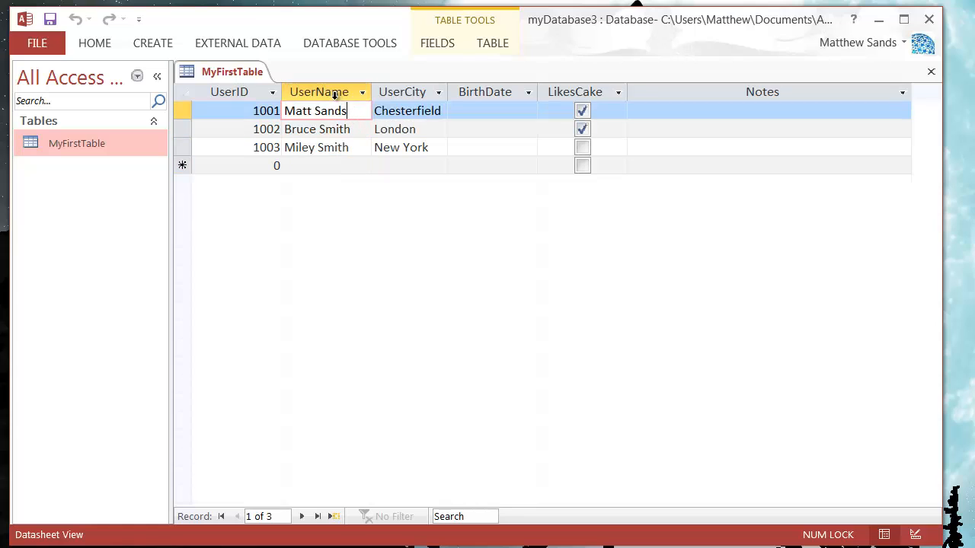
pyautogui.click(320, 91)
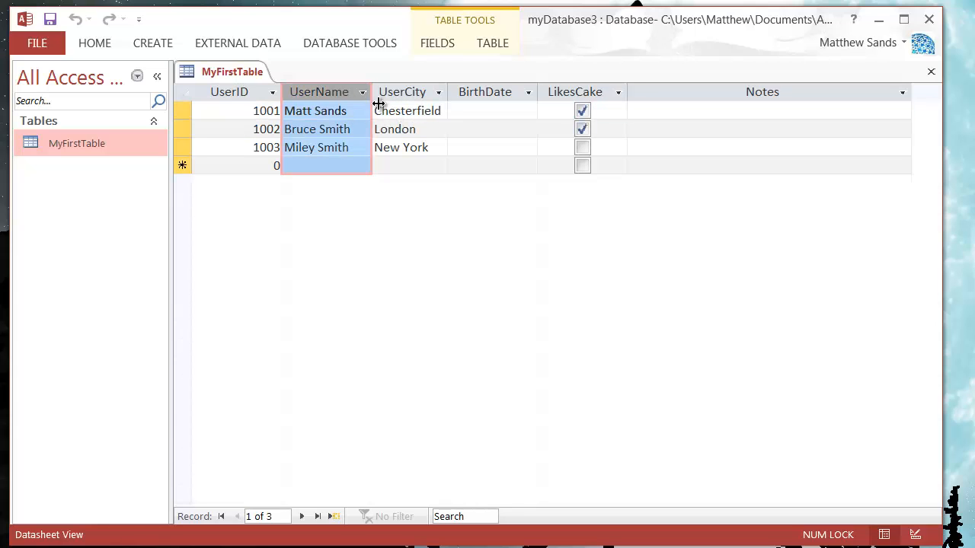
pyautogui.click(327, 128)
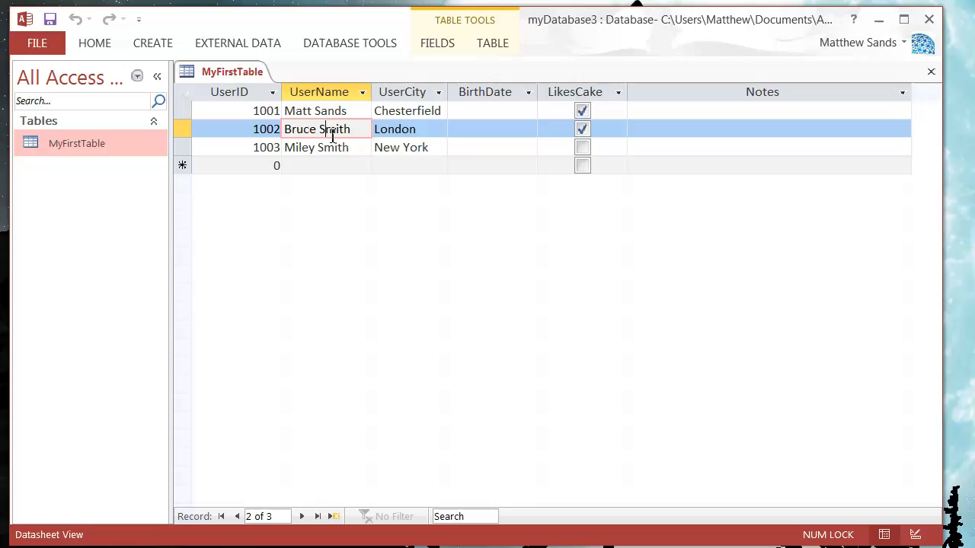
pyautogui.click(491, 146)
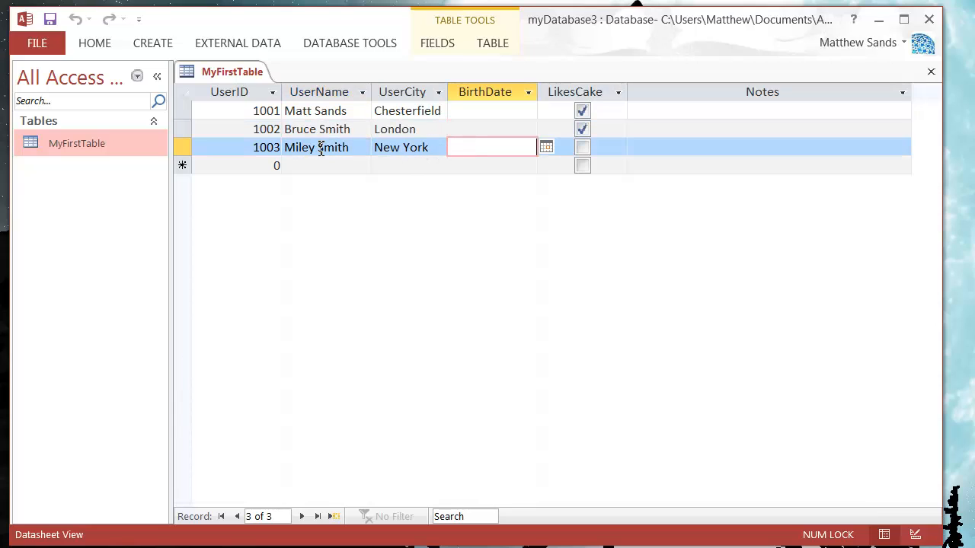
pyautogui.moveTo(360, 127)
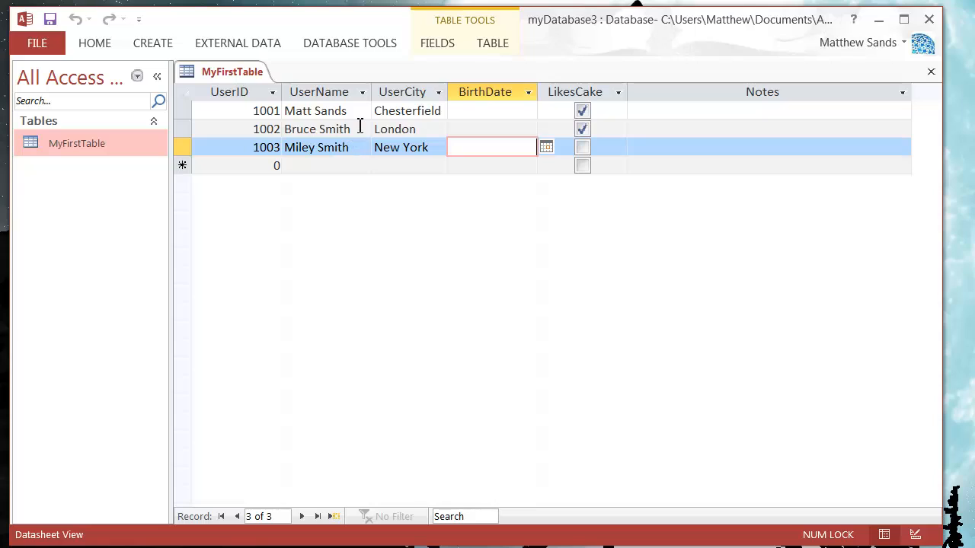
pyautogui.moveTo(335, 122)
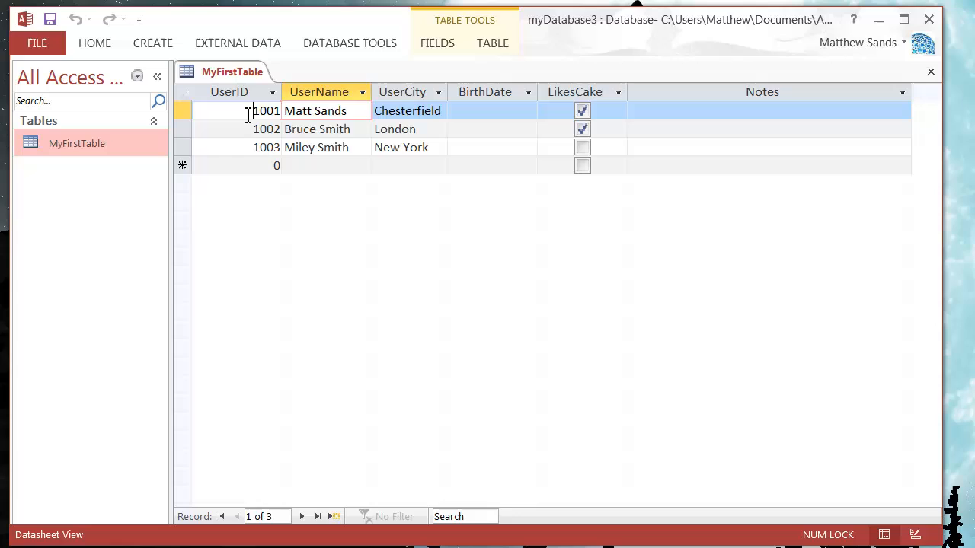
pyautogui.click(279, 128)
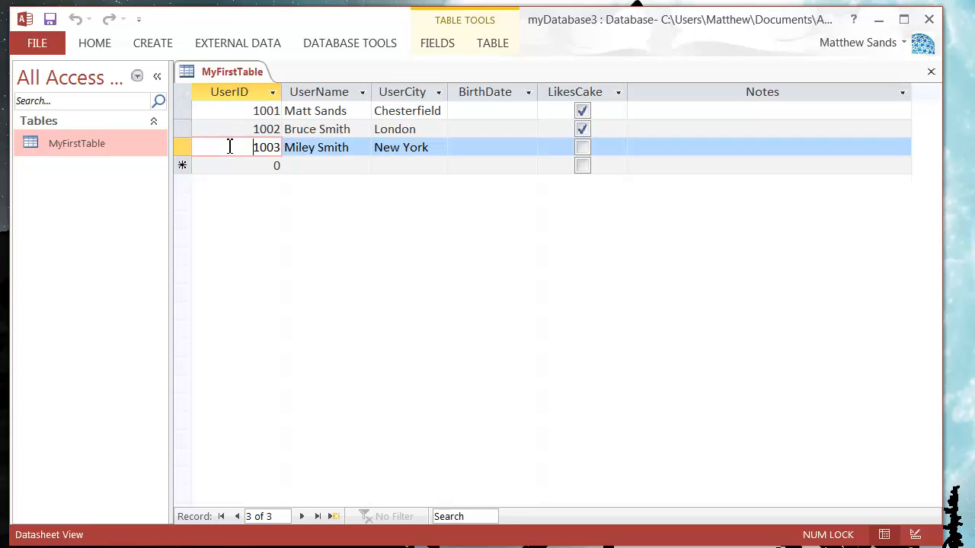
# Switch MyFirstTable to Design View and look over the UserName and UserCity fields
pyautogui.rightClick(232, 72)
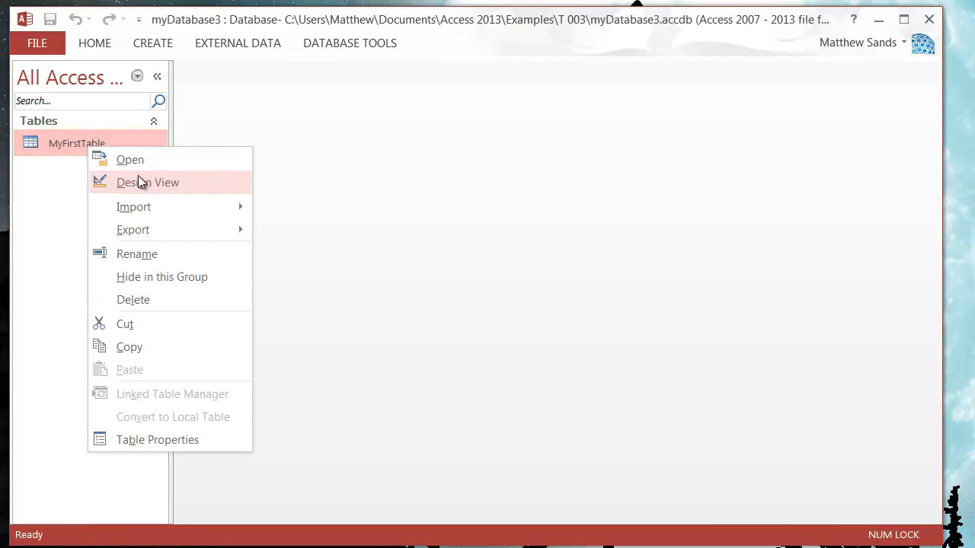
pyautogui.click(146, 183)
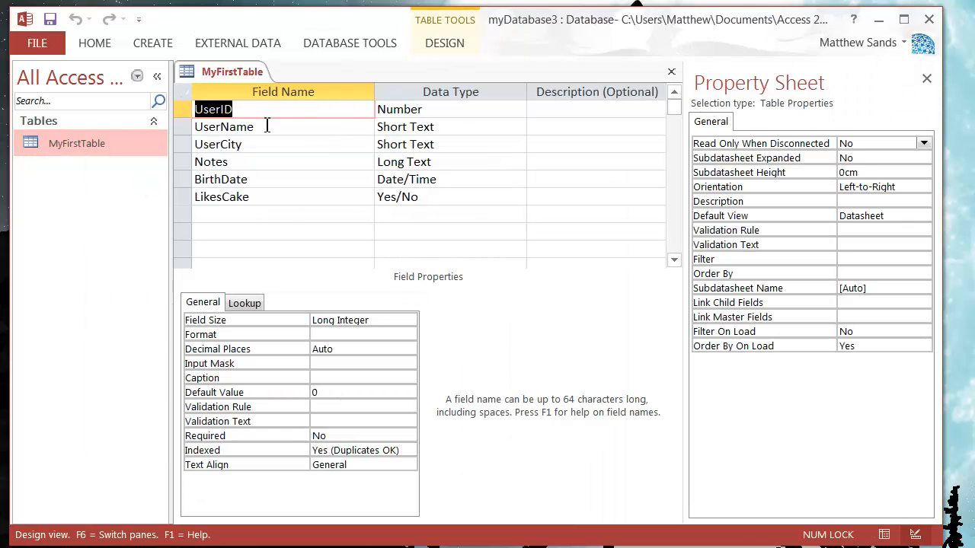
pyautogui.click(224, 127)
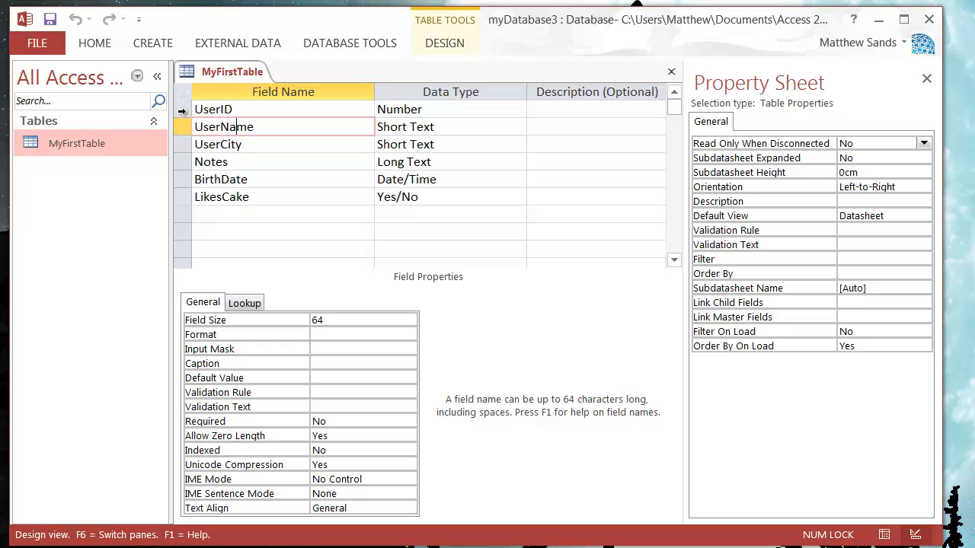
pyautogui.click(183, 109)
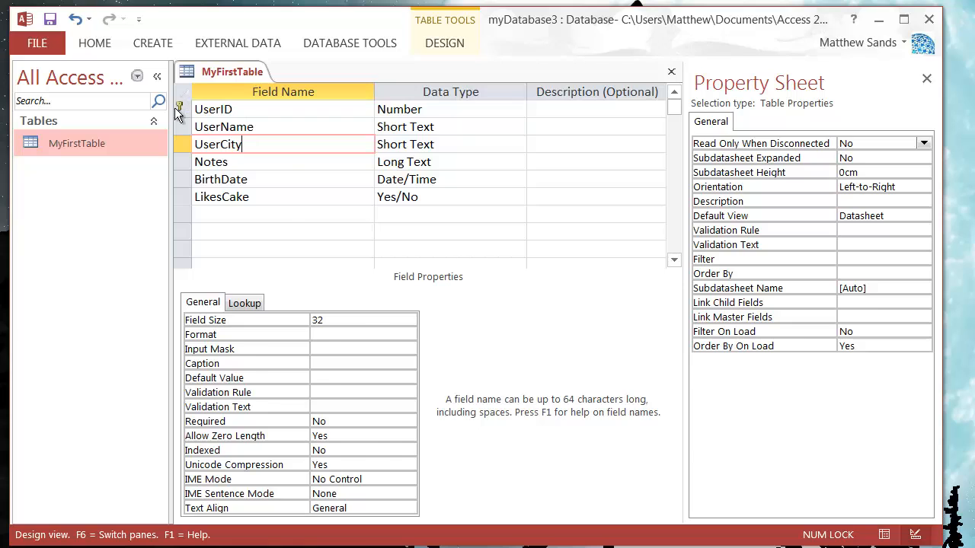
# Set the UserID field as MyFirstTable's primary key
pyautogui.click(210, 161)
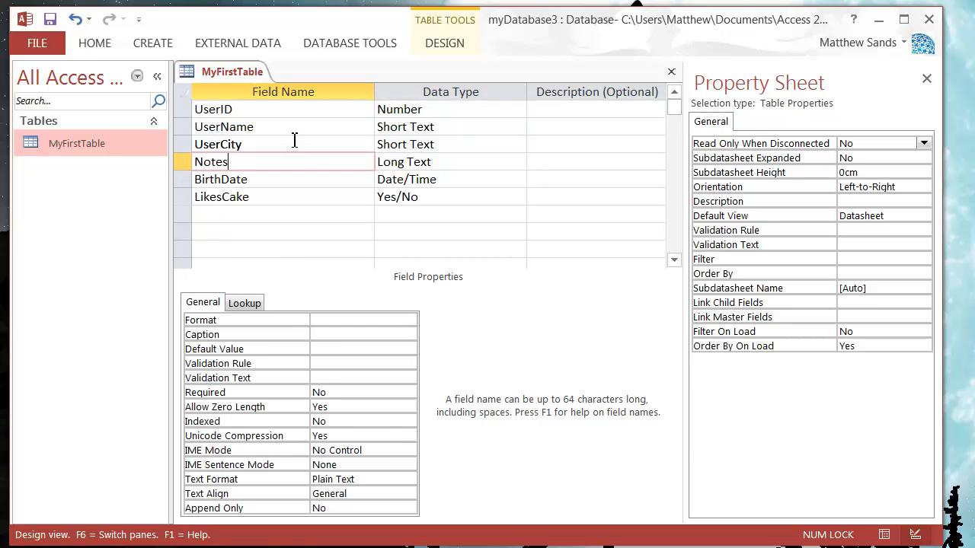
pyautogui.rightClick(183, 109)
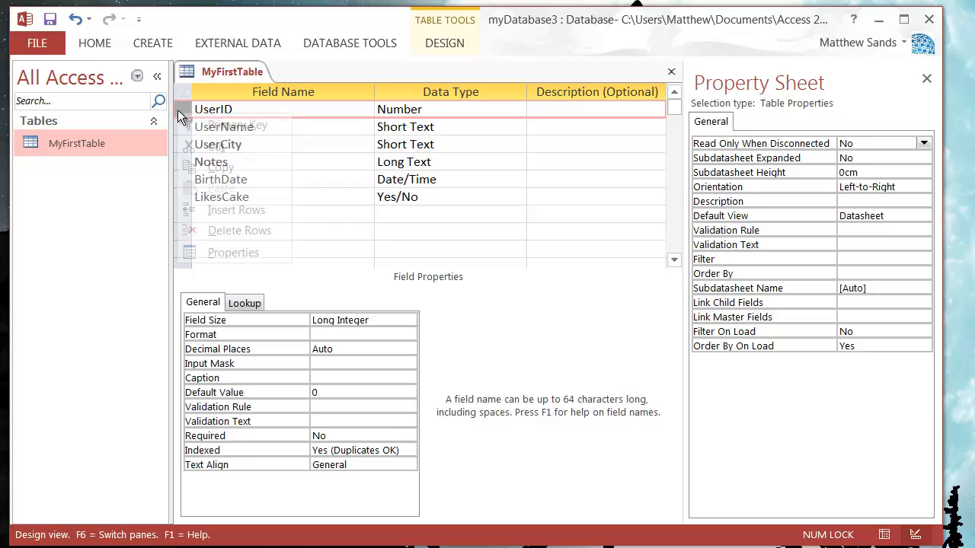
pyautogui.click(224, 127)
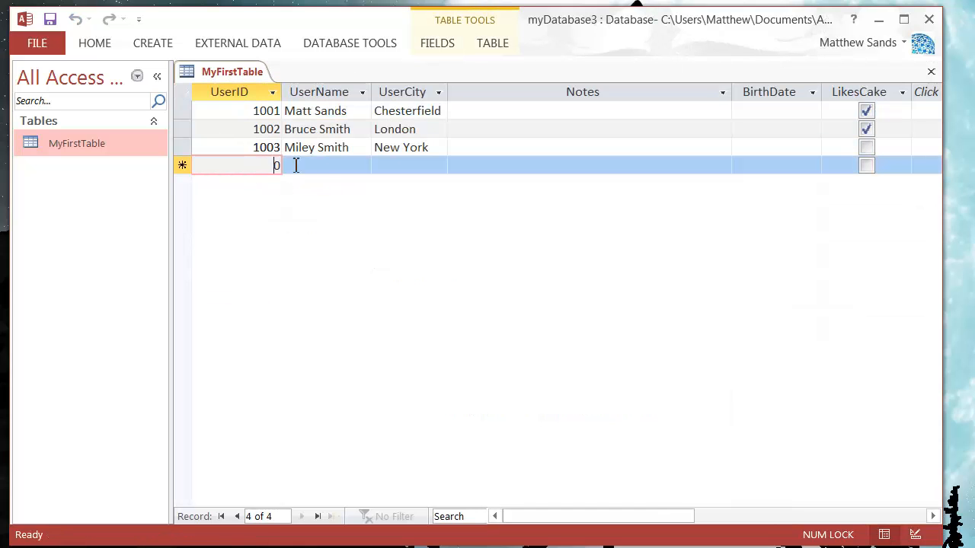
# Enter a new record with UserID 1001 and UserName Gary, triggering the duplicate key rejection
pyautogui.write('1001')
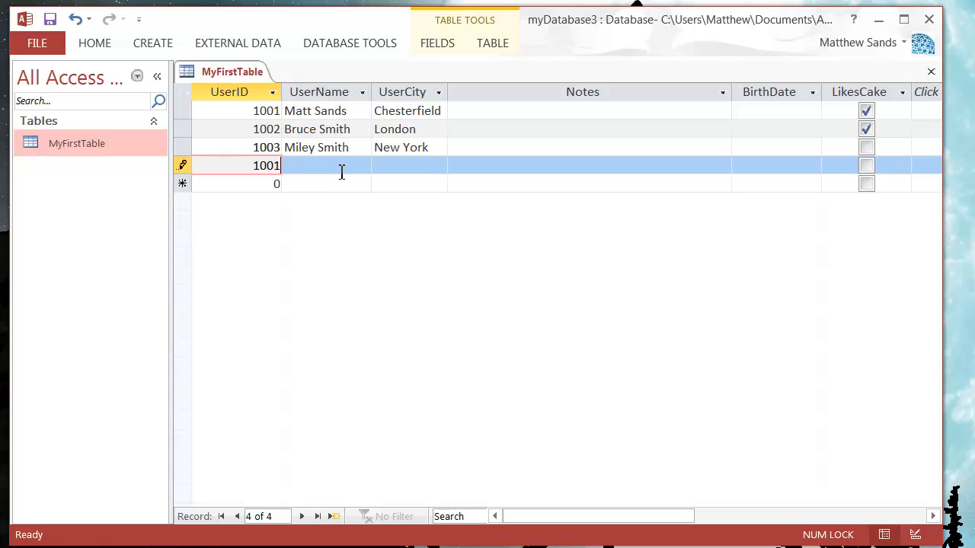
pyautogui.write('Gary')
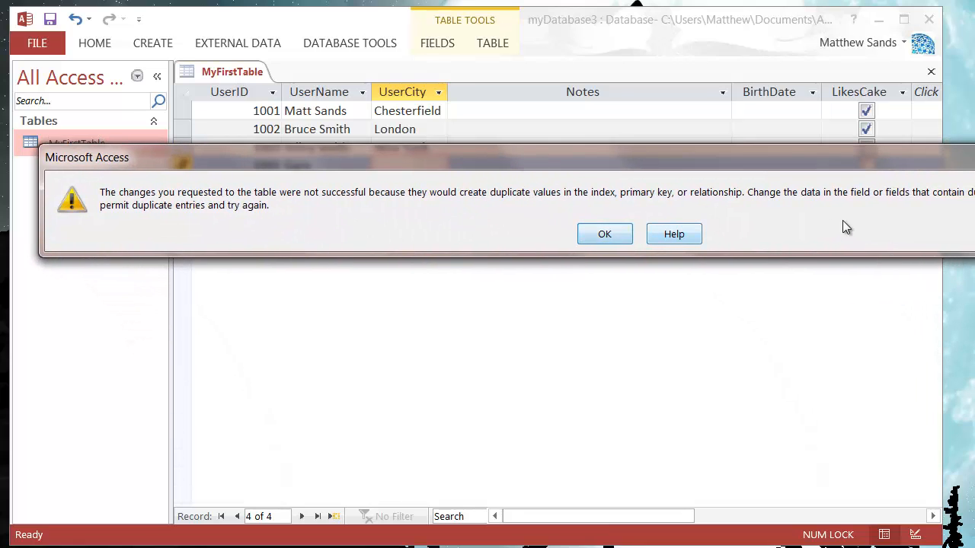
pyautogui.click(604, 235)
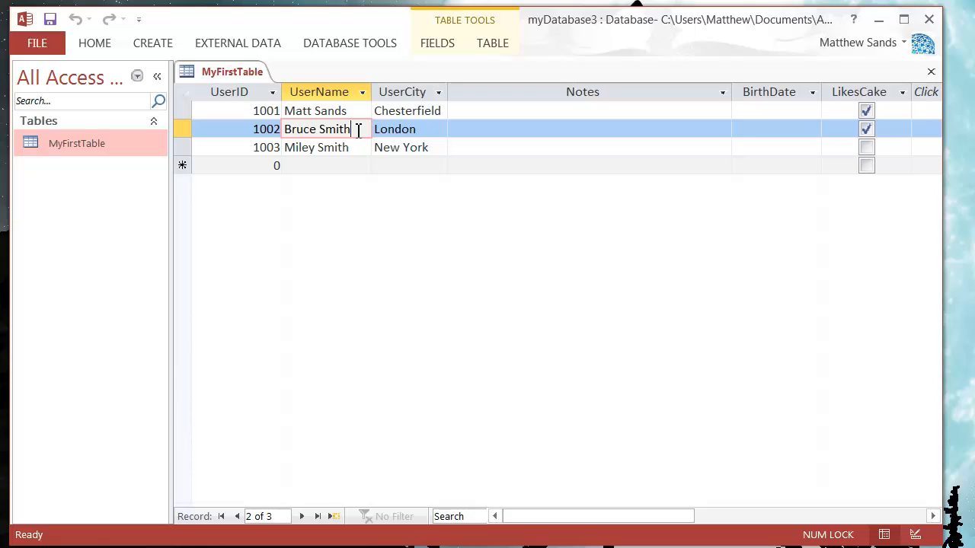
pyautogui.moveTo(626, 211)
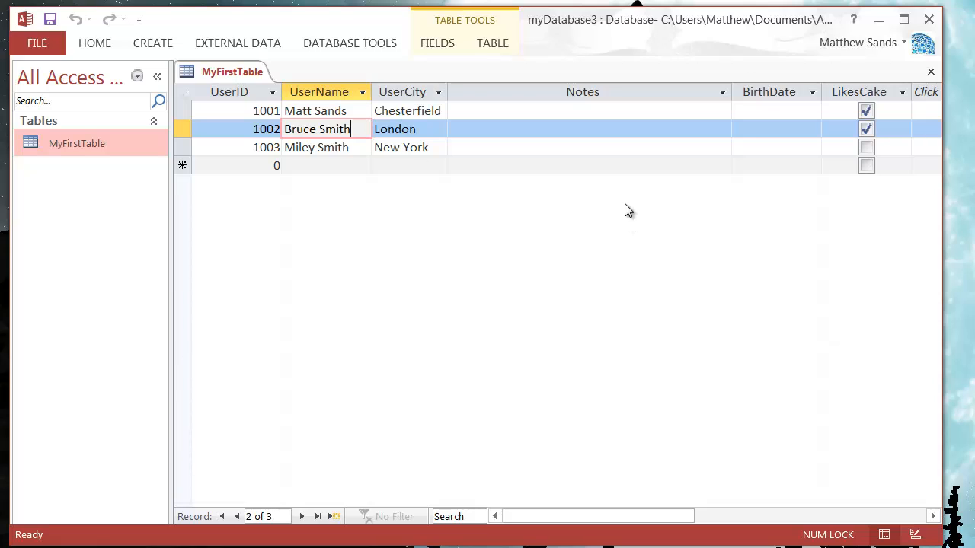
pyautogui.moveTo(424, 67)
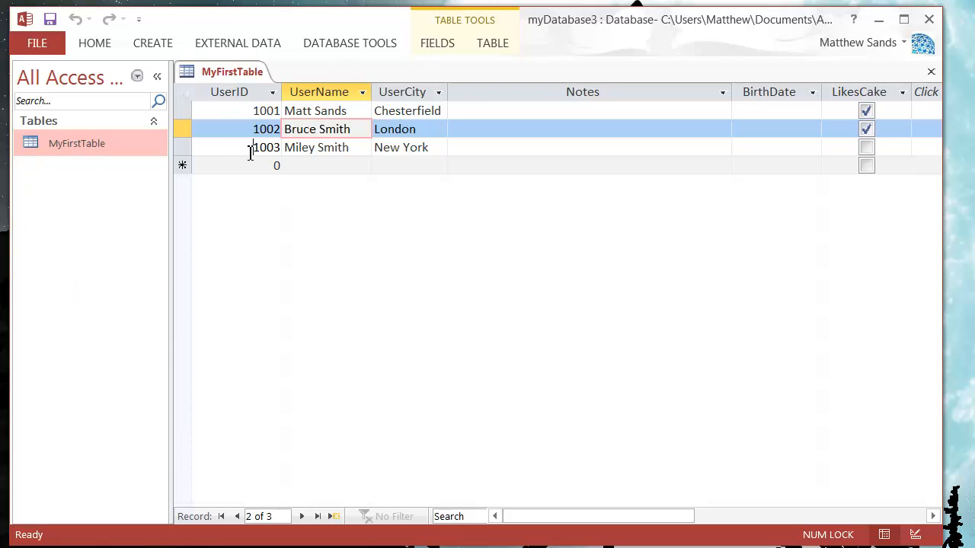
pyautogui.click(265, 128)
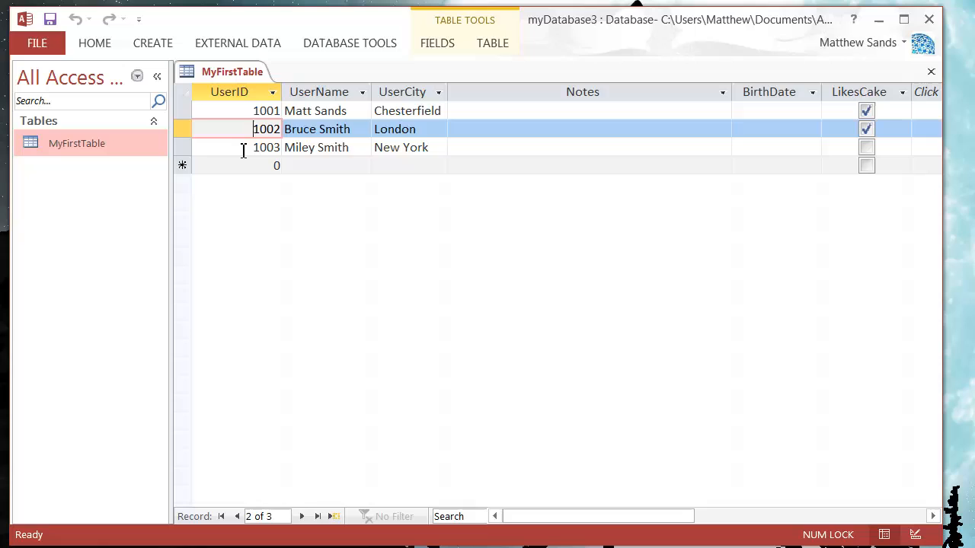
pyautogui.click(228, 91)
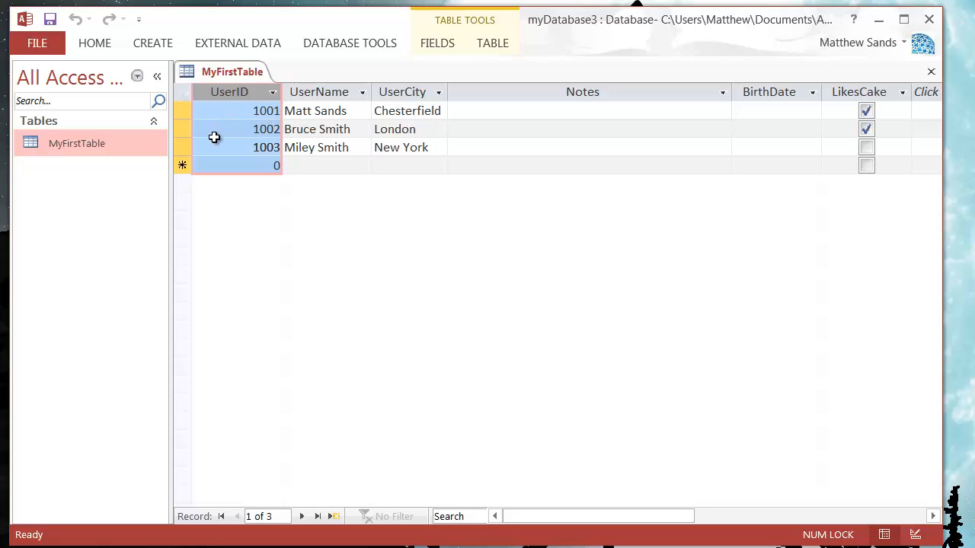
pyautogui.click(317, 147)
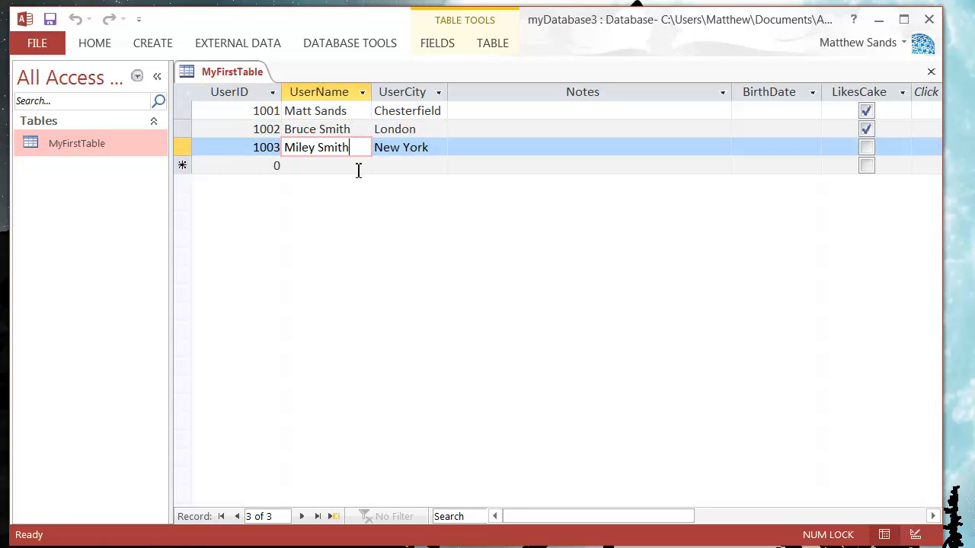
pyautogui.click(326, 164)
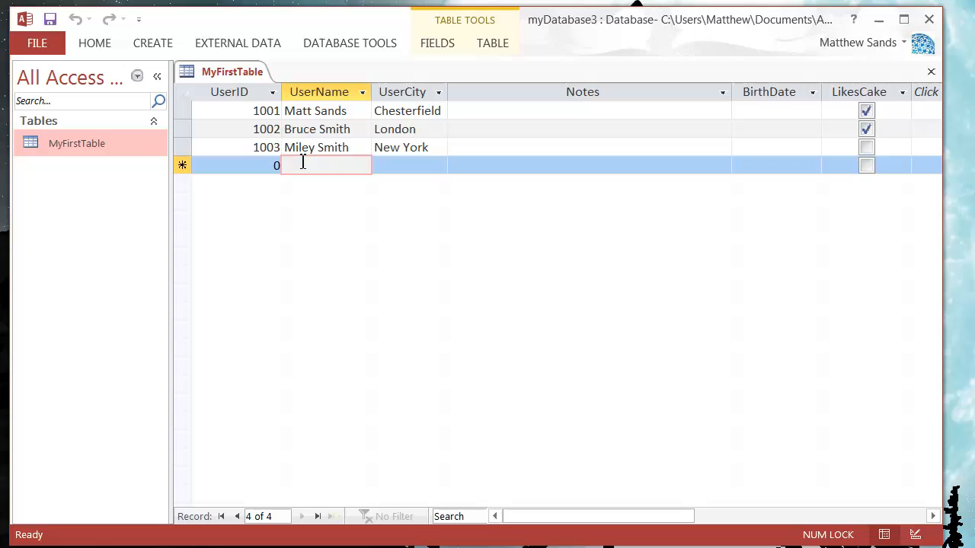
pyautogui.moveTo(643, 128)
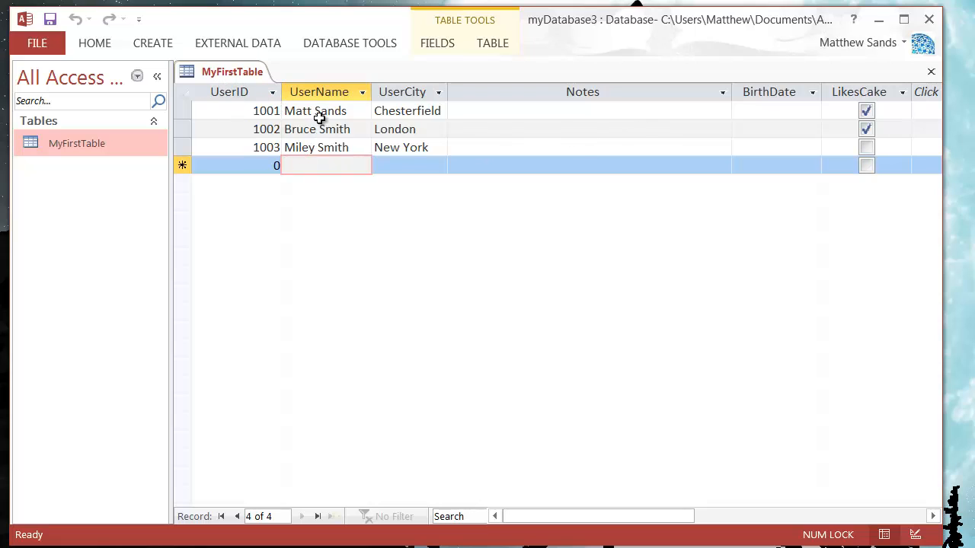
pyautogui.click(326, 109)
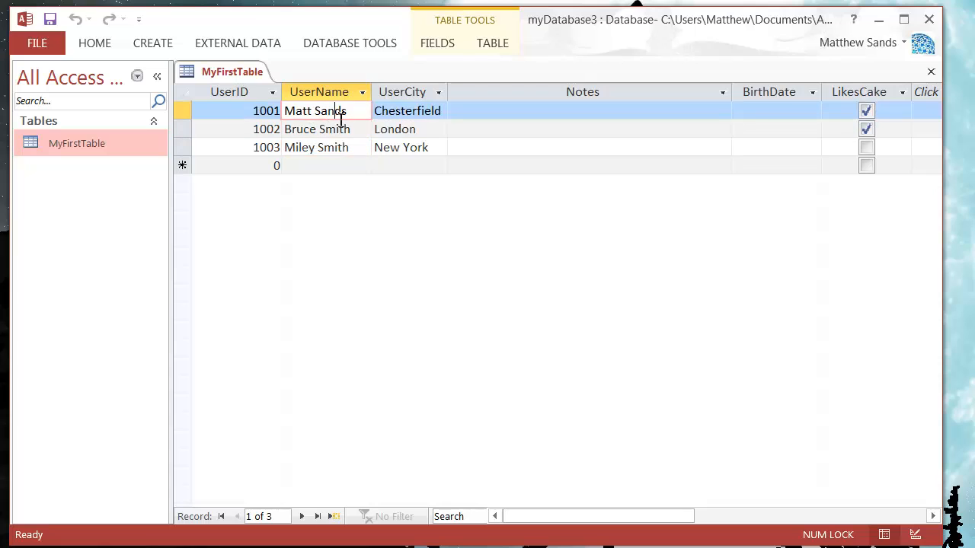
pyautogui.click(395, 128)
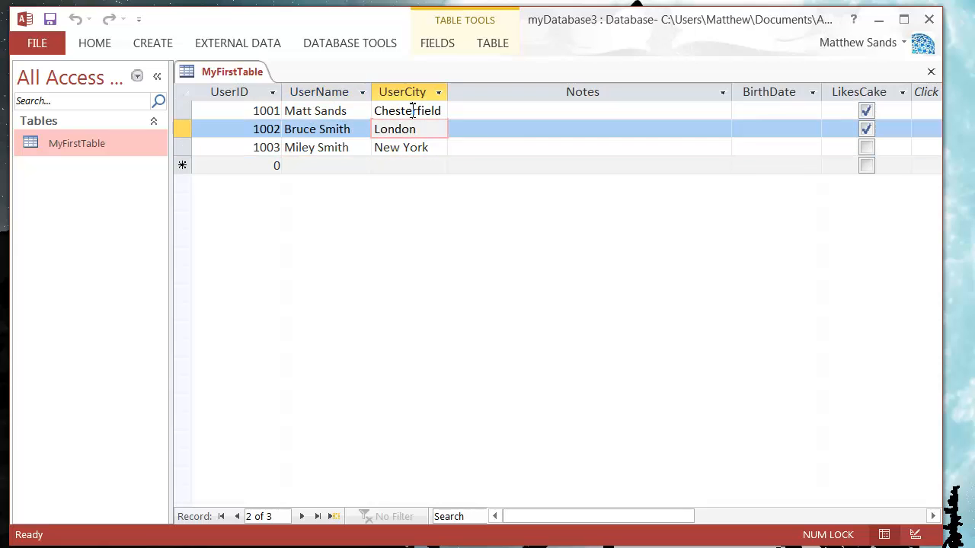